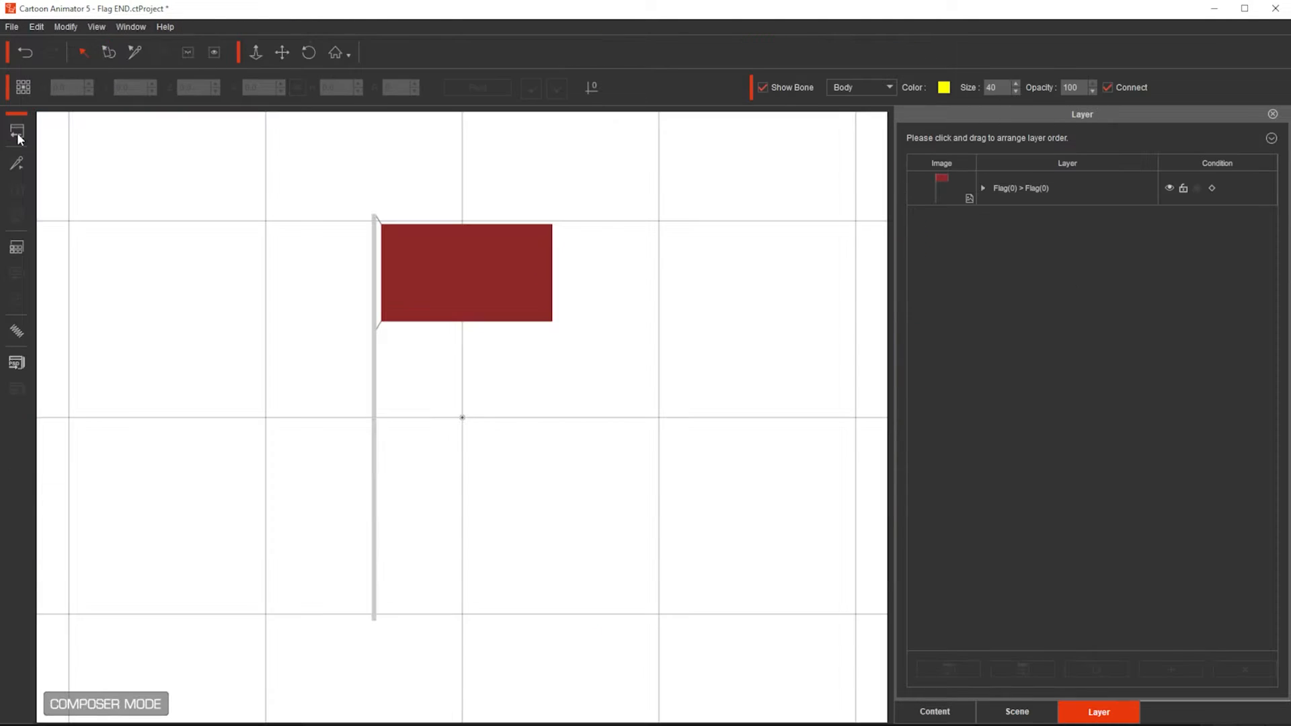
# Step: Lay bone chains along the flag's pole edge and its top and bottom edges
pyautogui.click(18, 164)
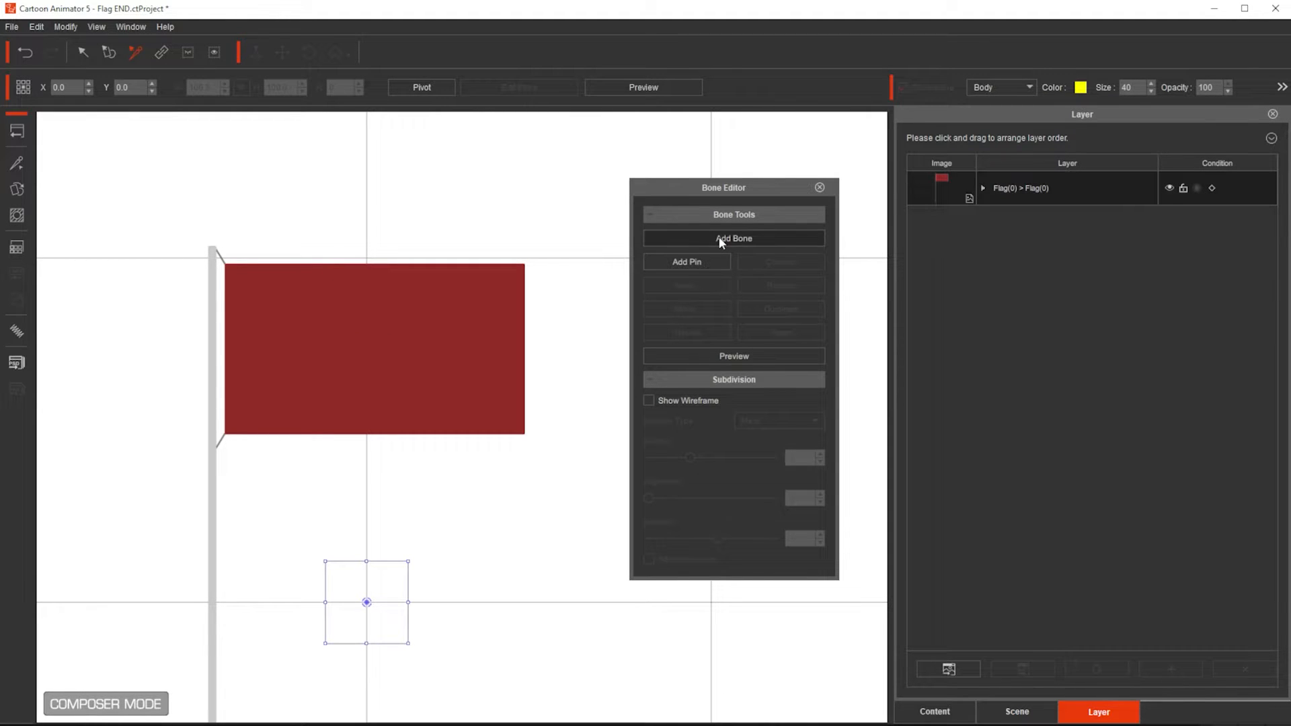
pyautogui.click(733, 238)
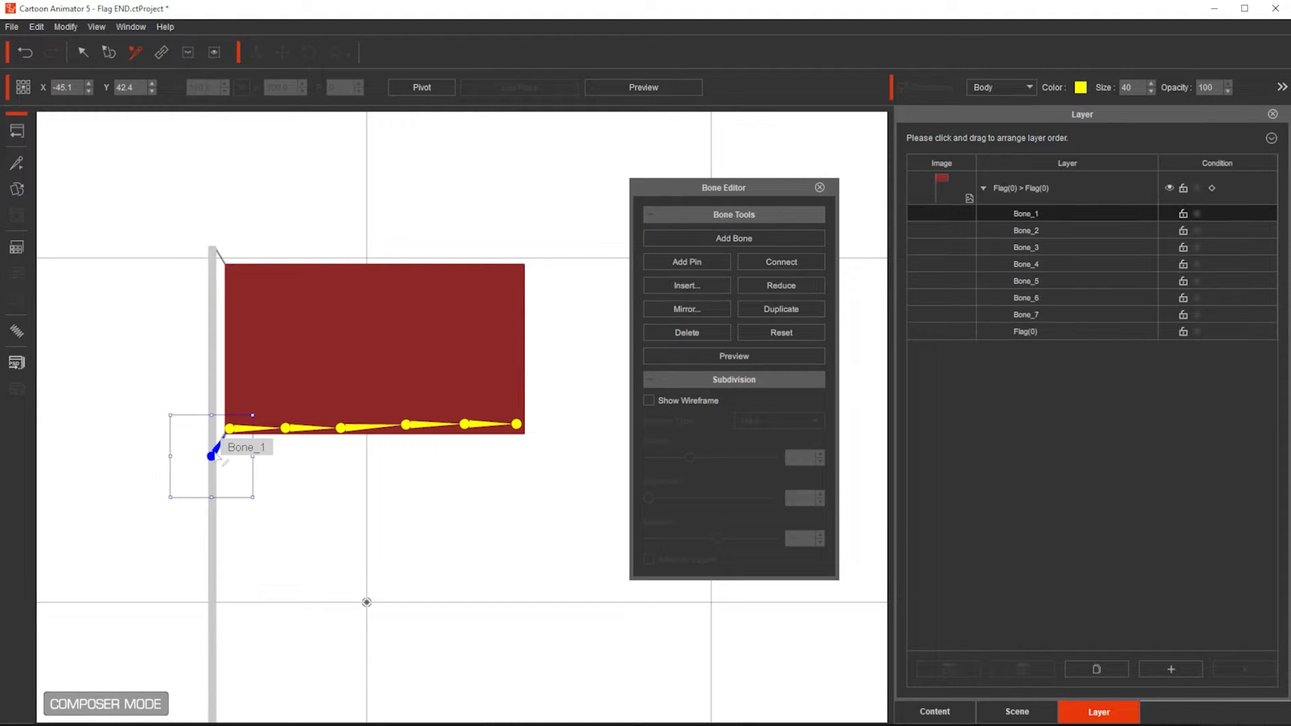
pyautogui.click(733, 238)
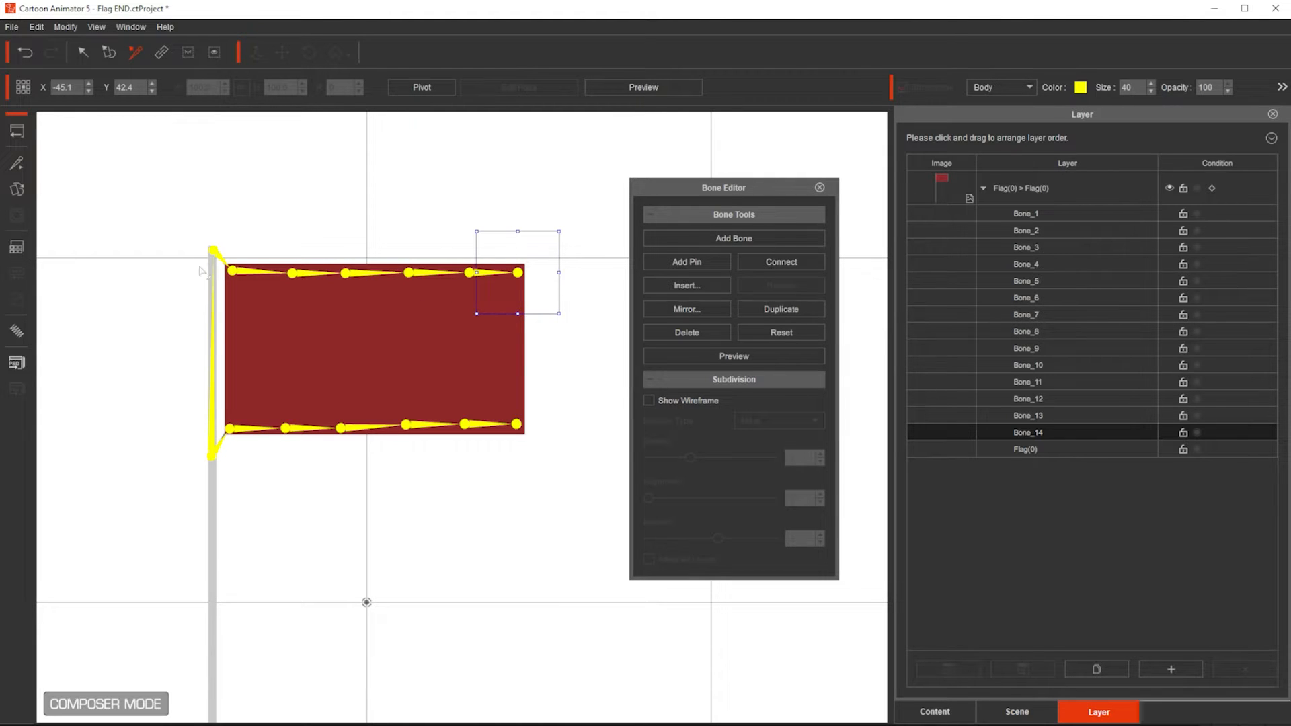
pyautogui.moveTo(774, 194)
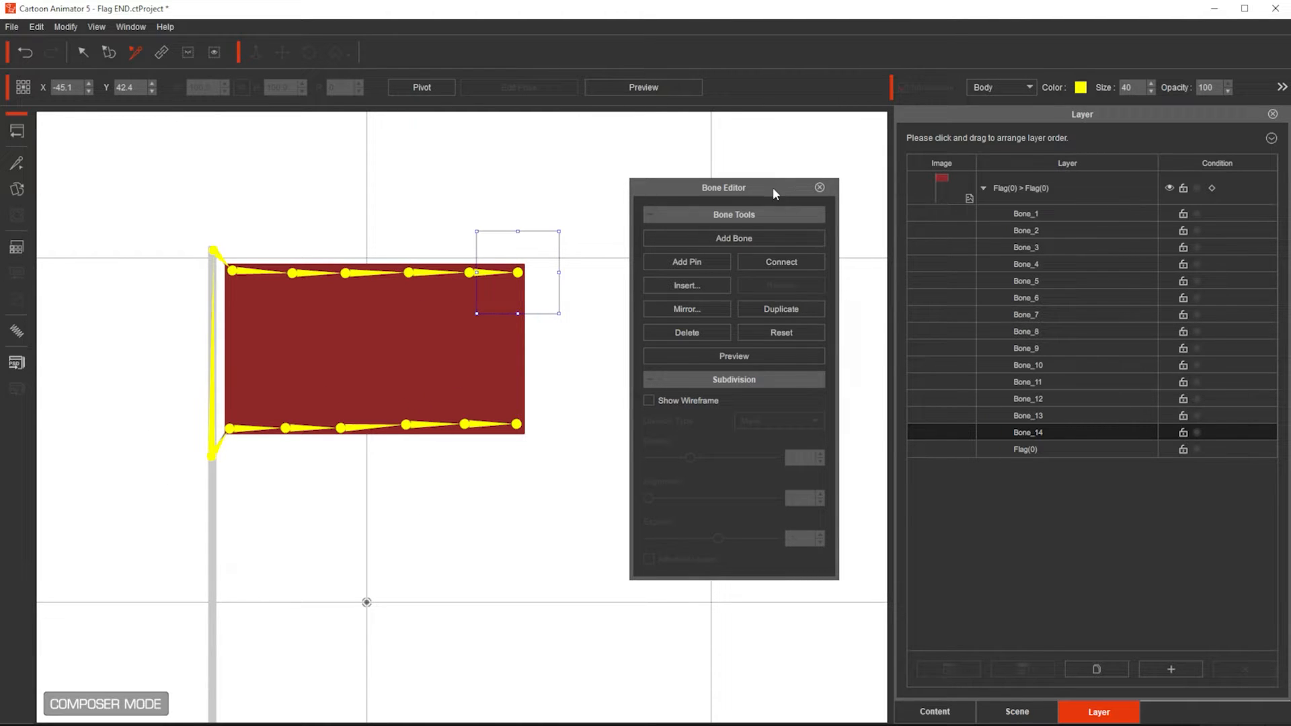
pyautogui.moveTo(16, 333)
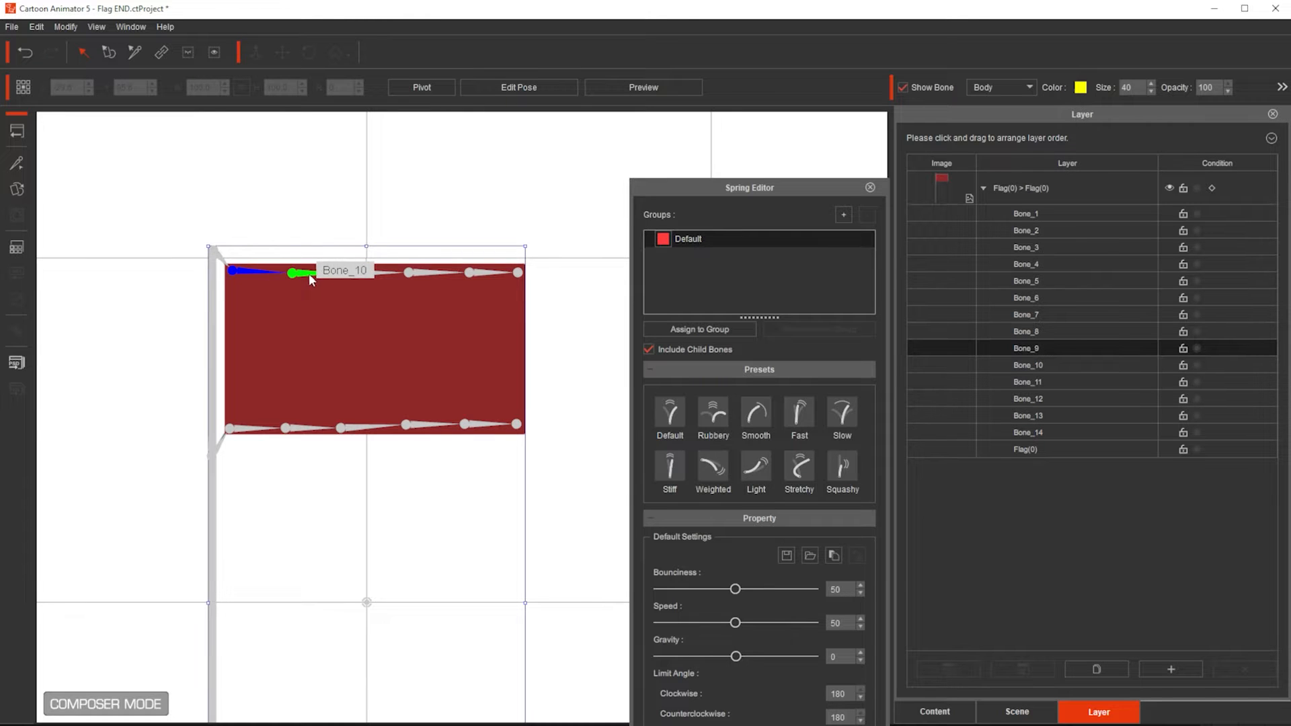
# Step: Assign spring physics to the flag's bone chains and return to the sky stage
pyautogui.click(1027, 365)
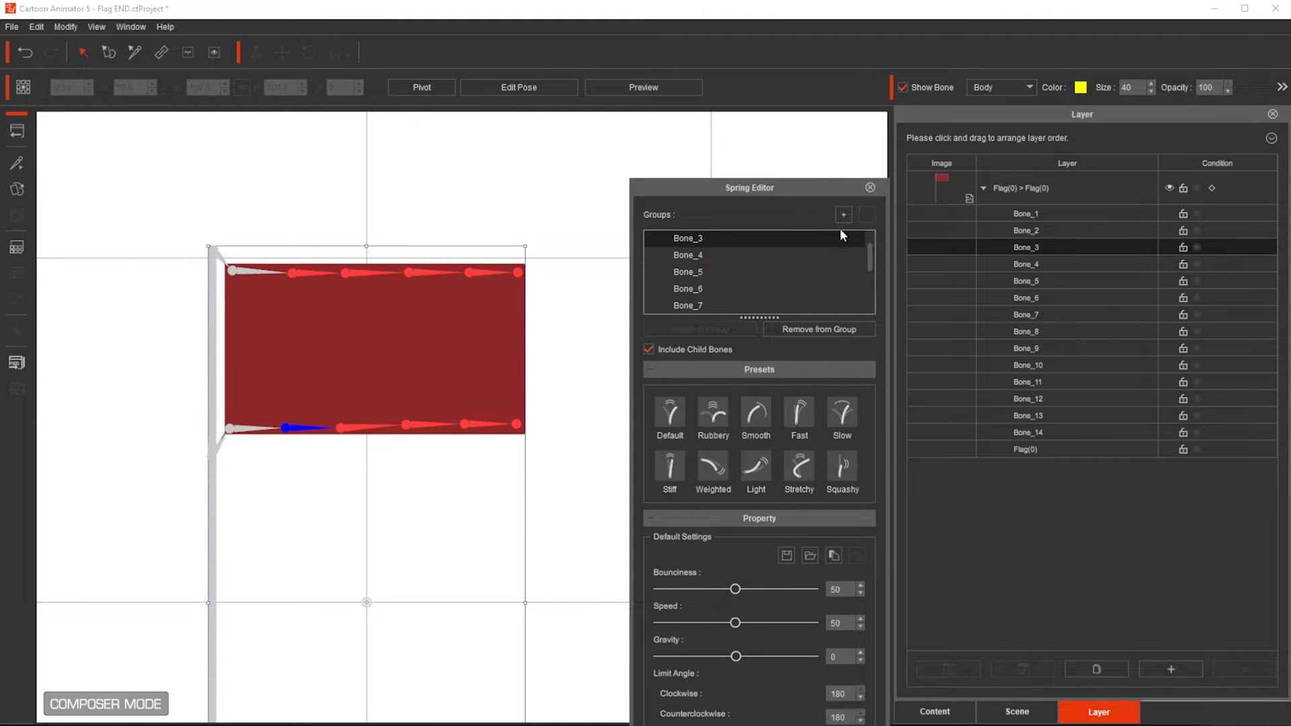
pyautogui.moveTo(870, 189)
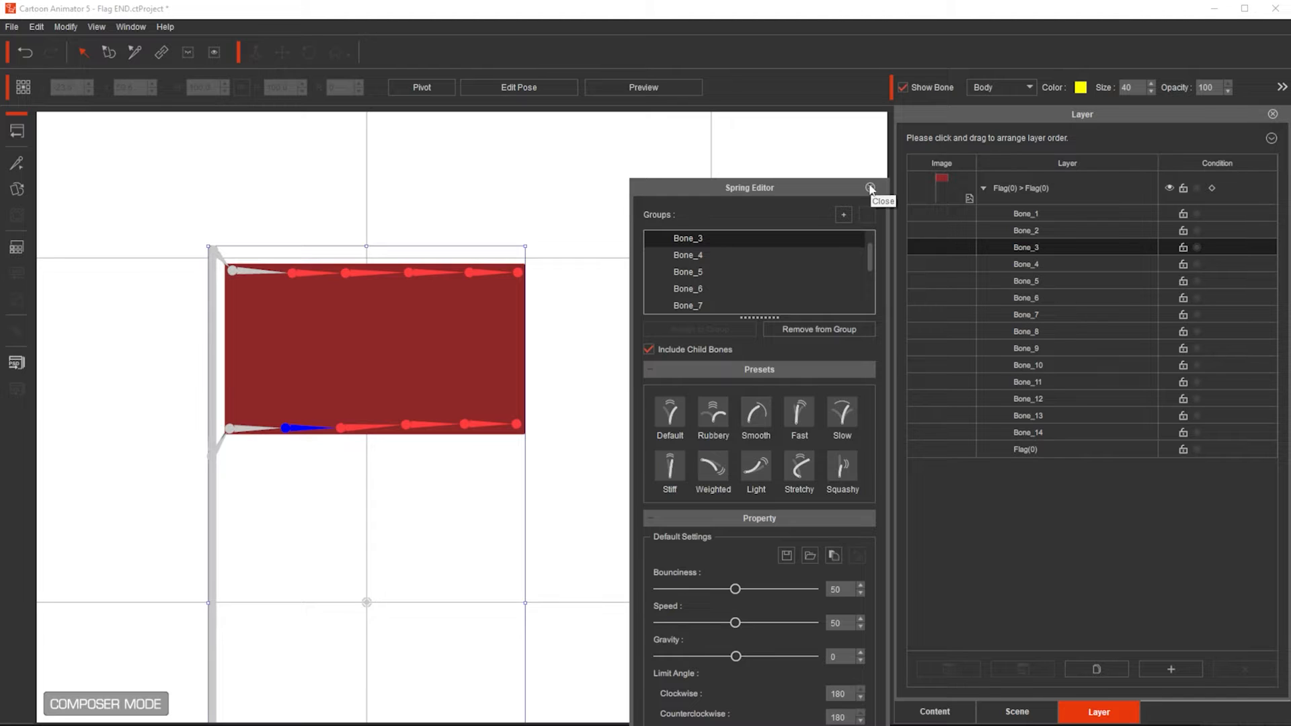
pyautogui.click(872, 188)
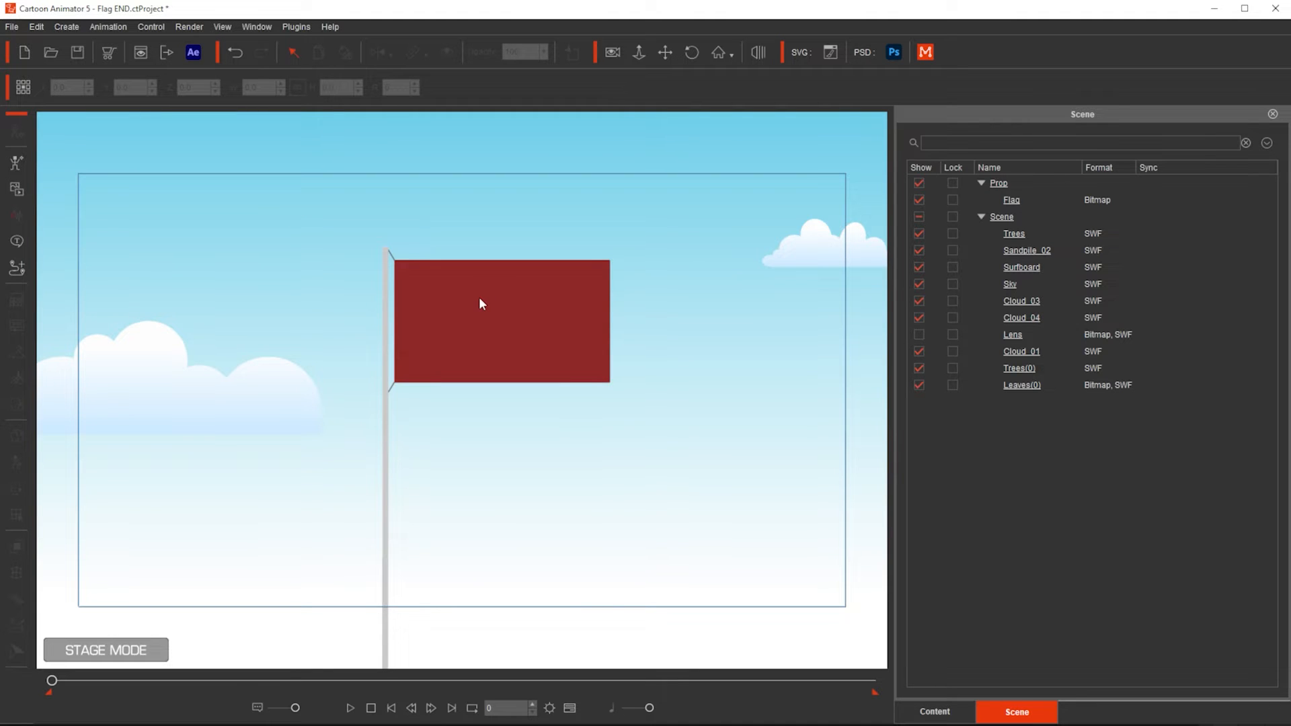
# Step: Show the timeline filtered to the flag prop's Motion track with Transform and Sprite rows
pyautogui.click(501, 322)
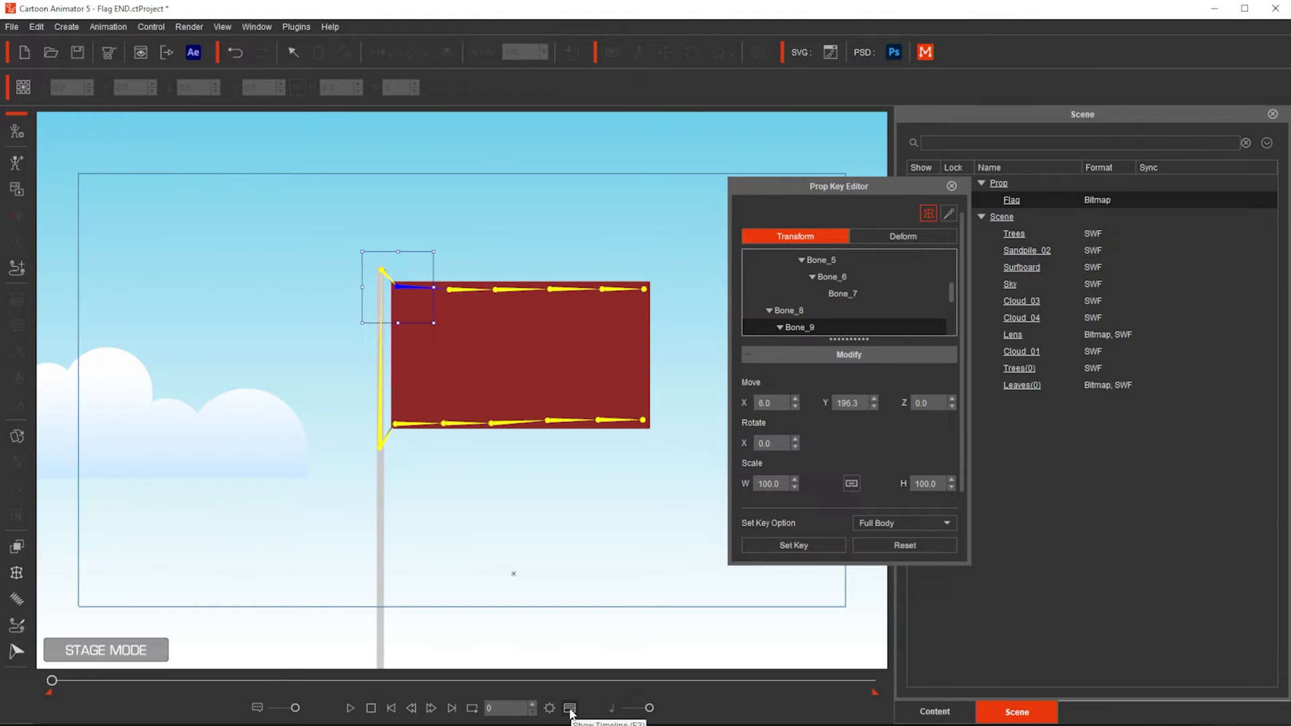
pyautogui.click(569, 708)
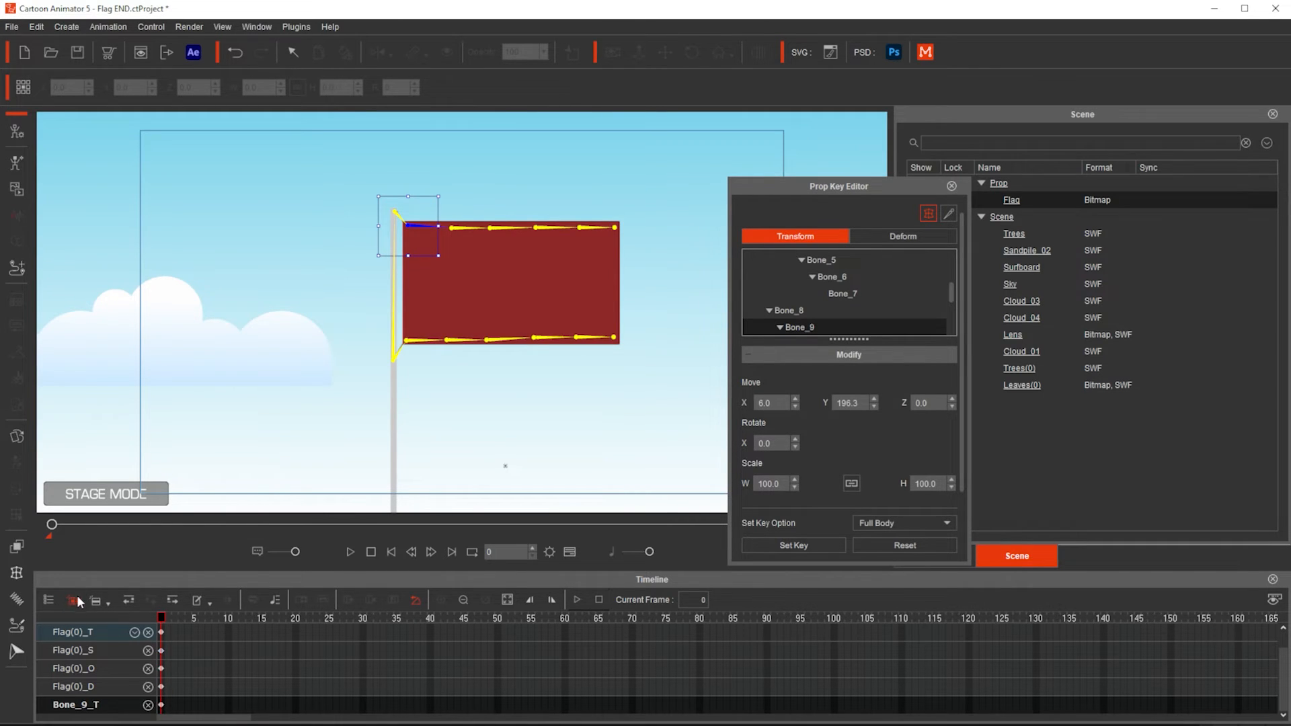
pyautogui.press('ctrl')
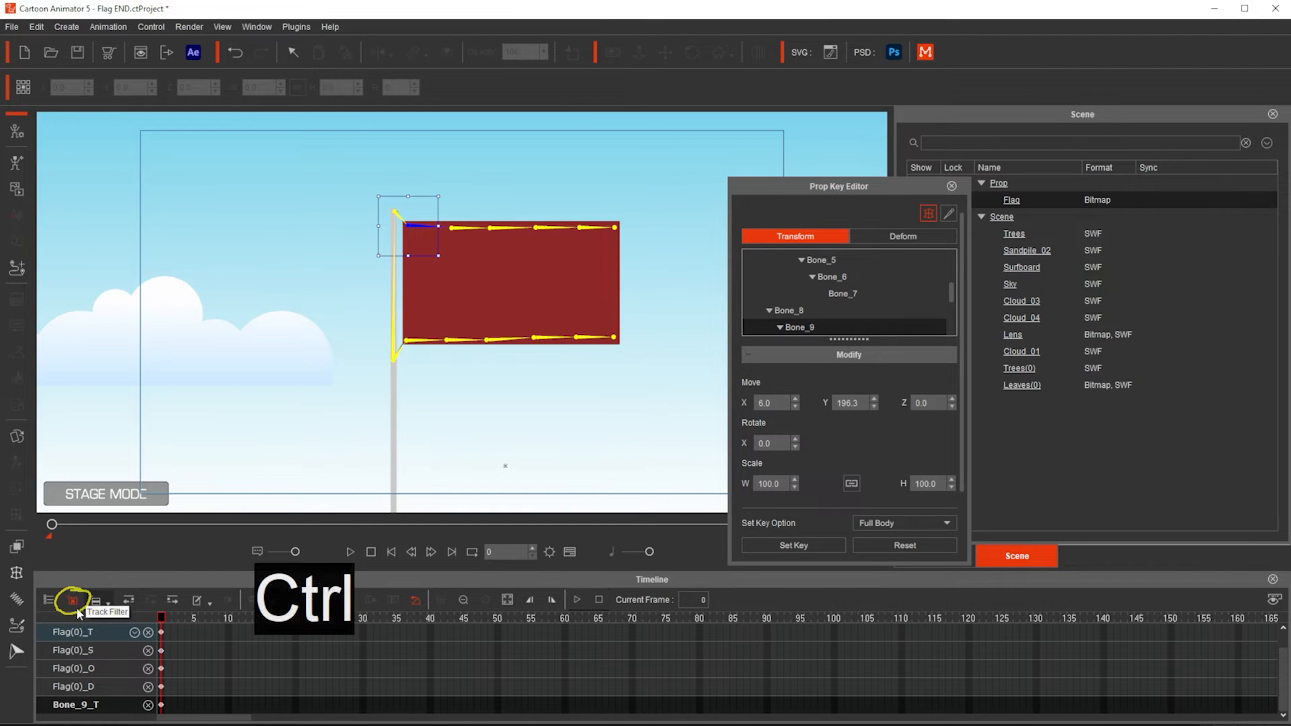
pyautogui.click(73, 600)
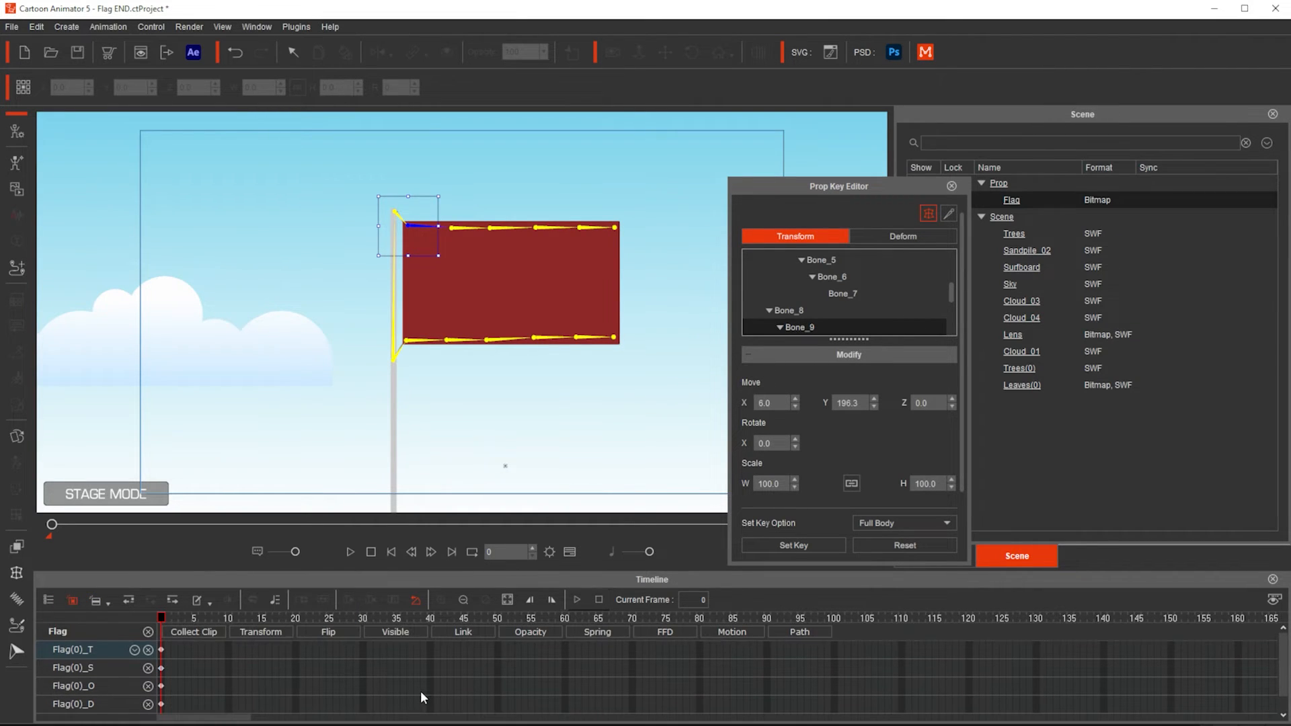
pyautogui.moveTo(560, 685)
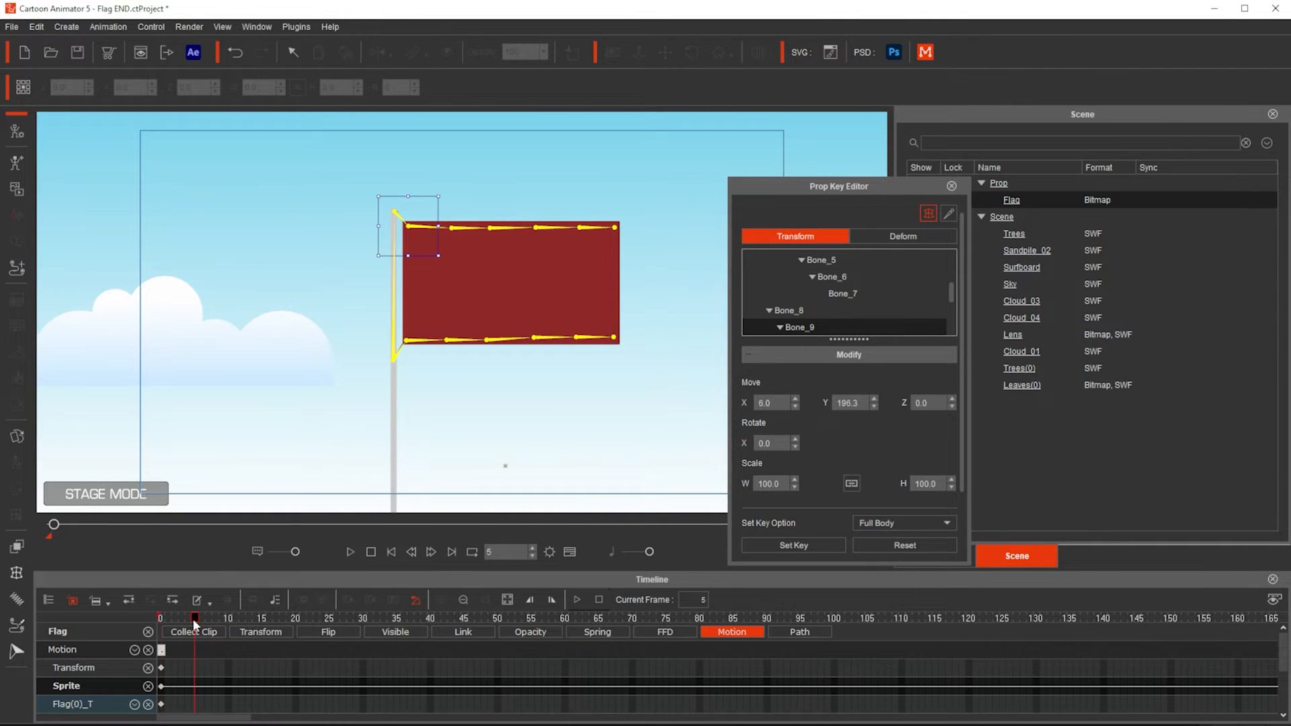
pyautogui.moveTo(445, 240)
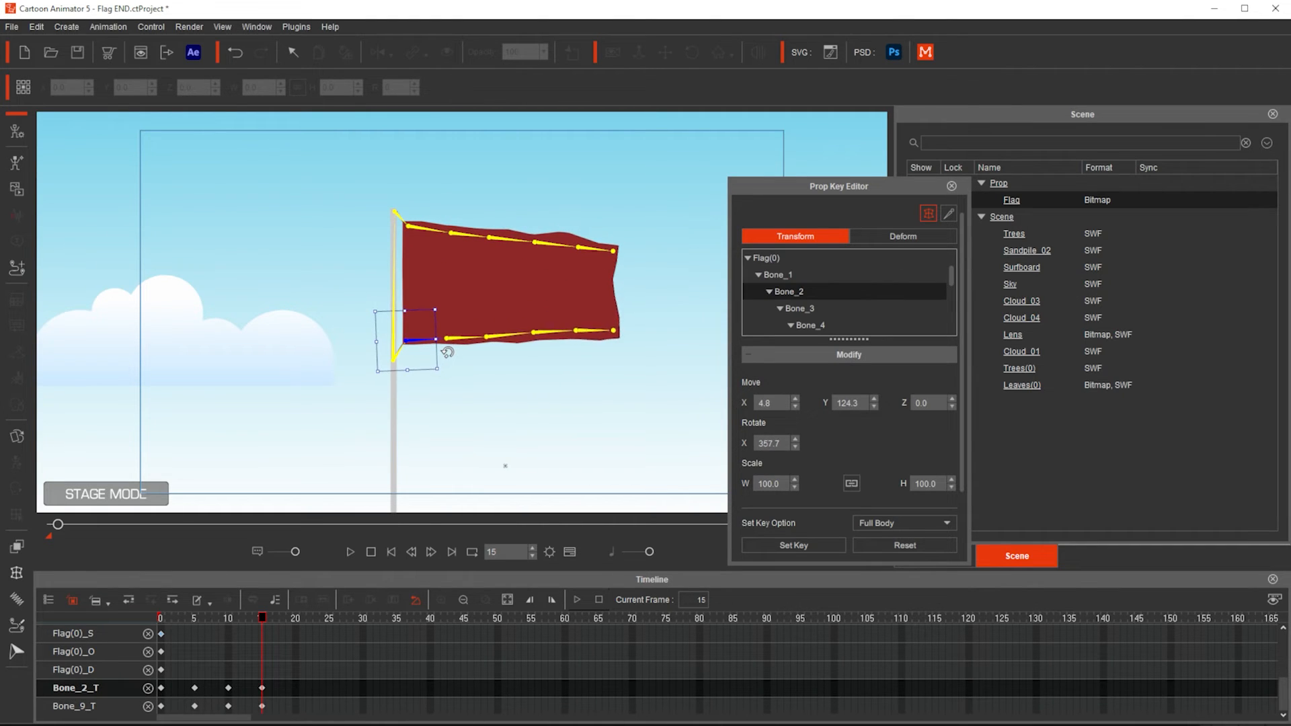
# Step: Key Bone_2 and Bone_9 tilts at frames 15, 20, 42 and 72, then return to frame 0
pyautogui.click(294, 619)
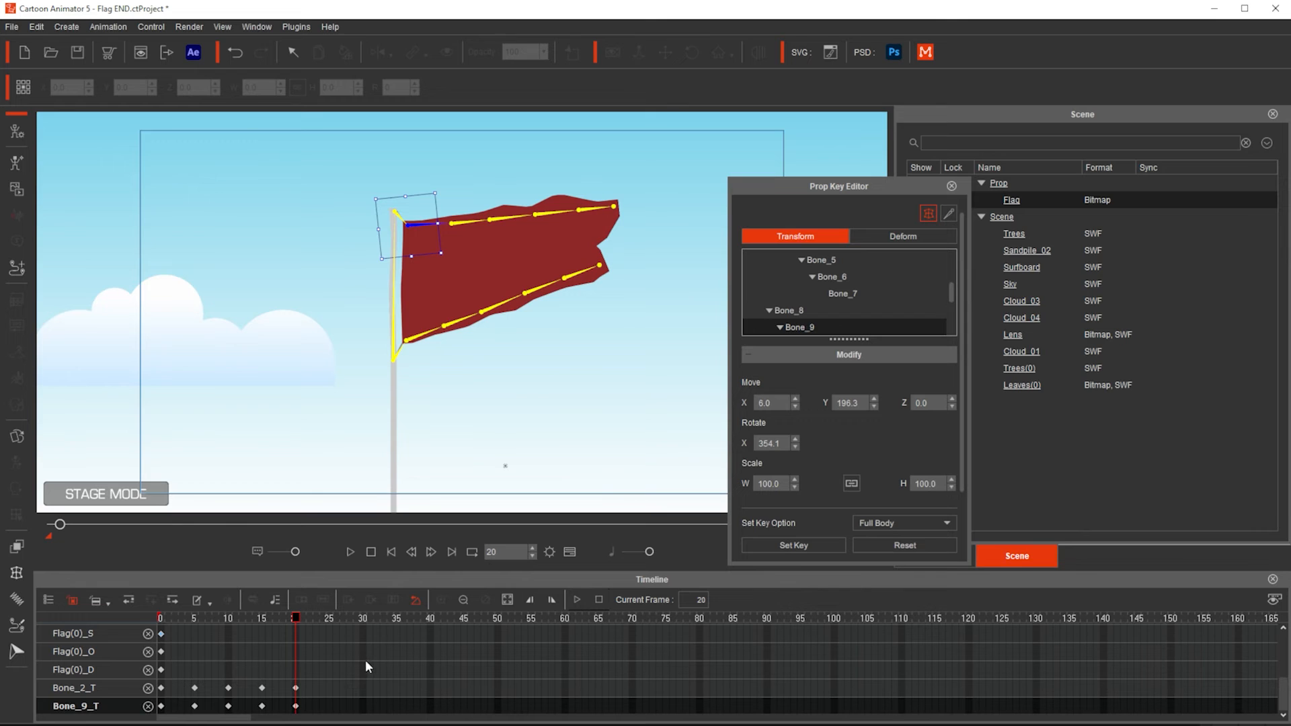
pyautogui.click(364, 618)
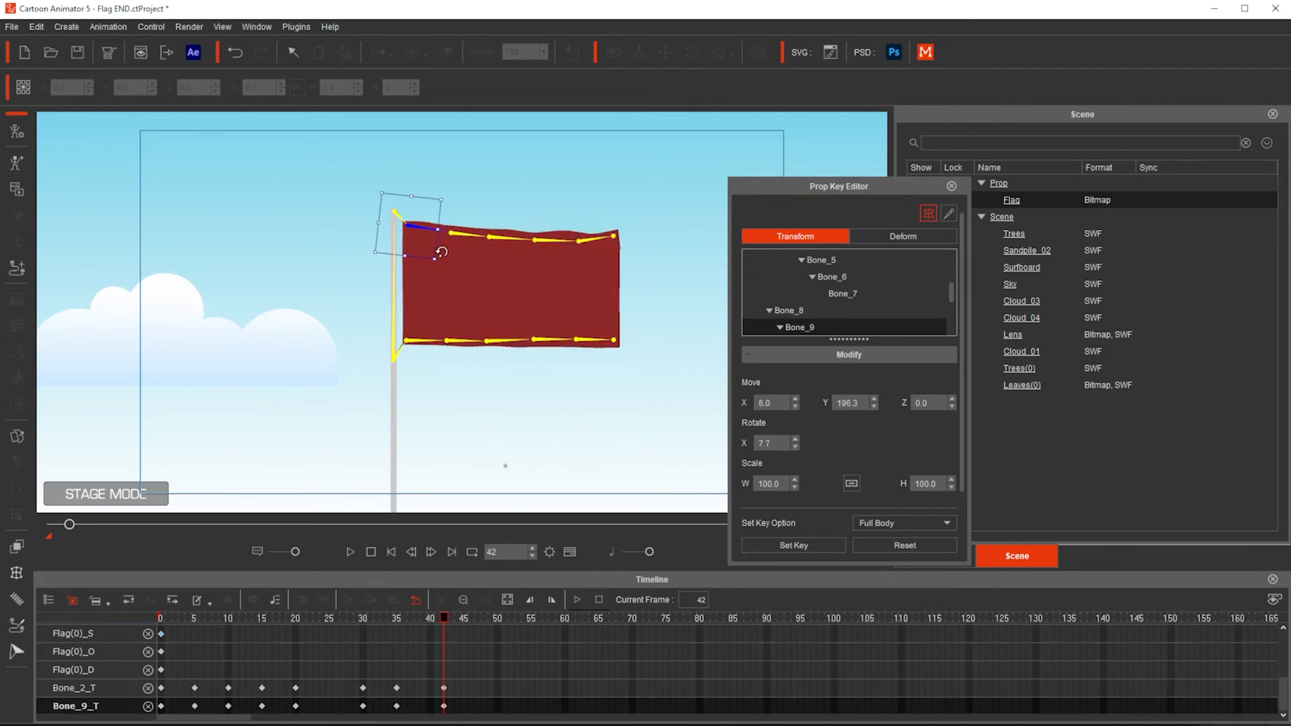
pyautogui.click(516, 618)
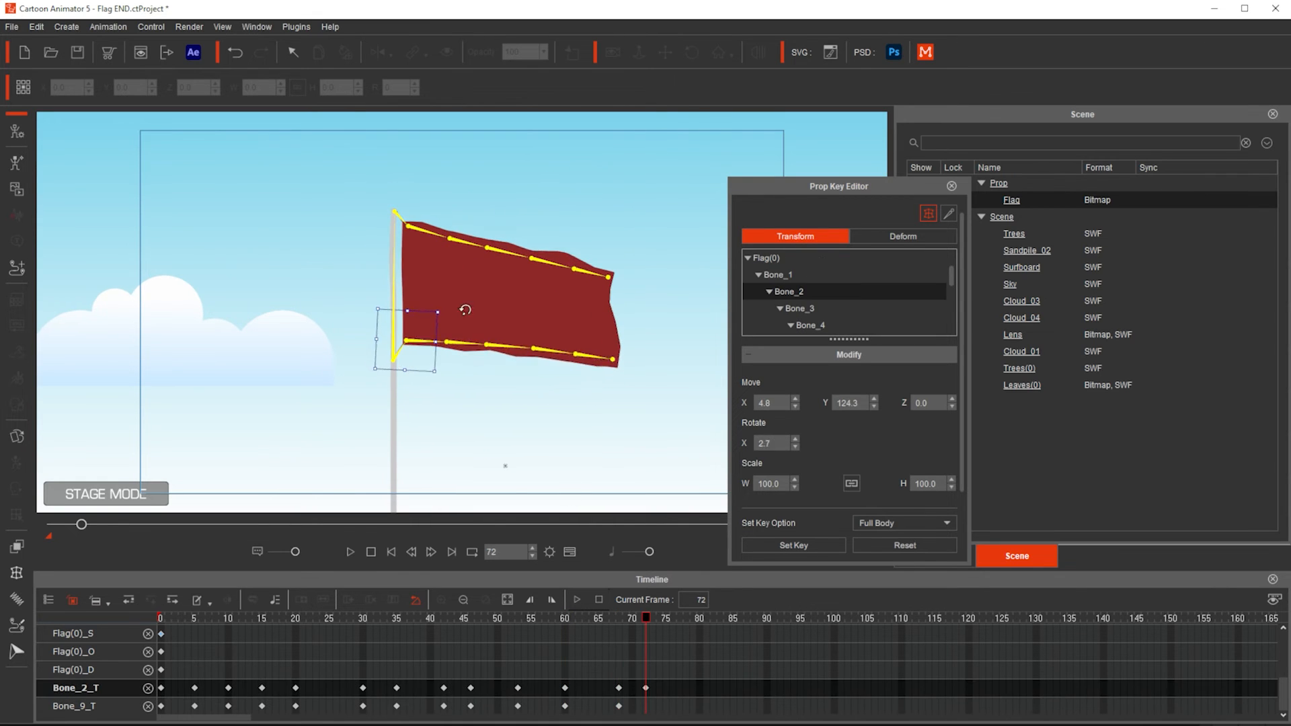
pyautogui.click(160, 619)
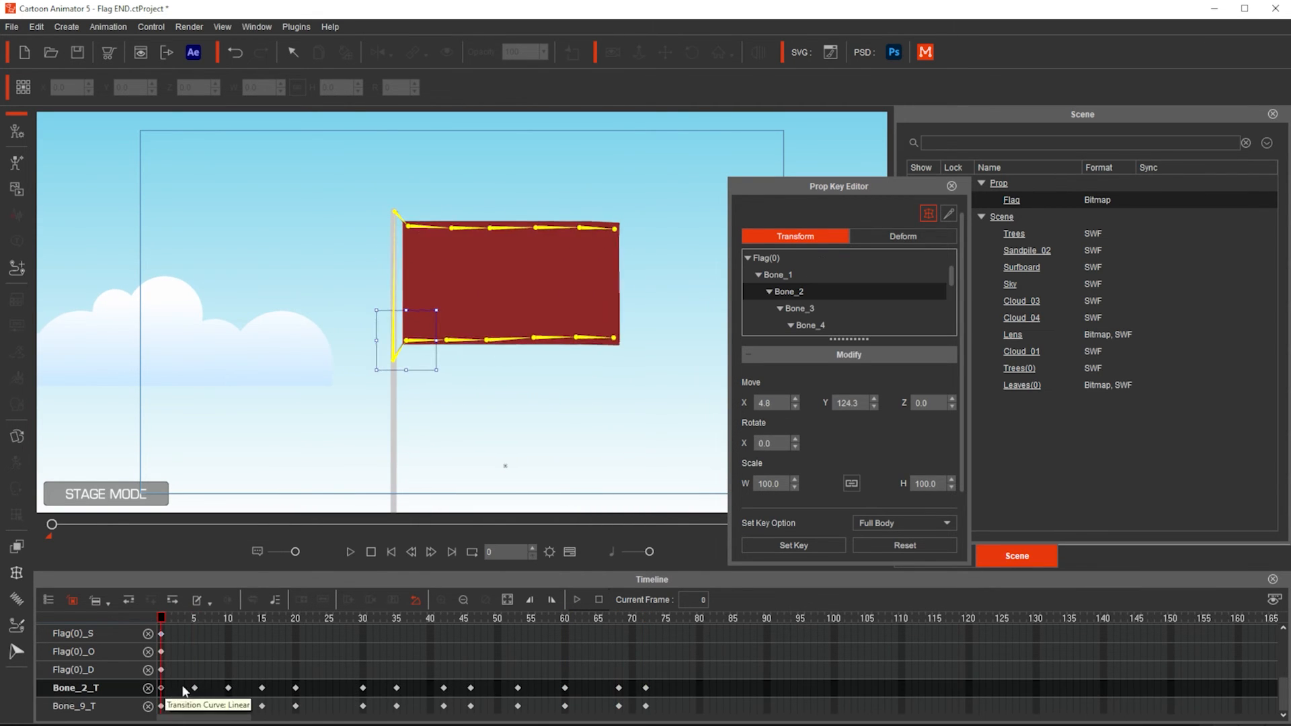
pyautogui.press('ctrl+v')
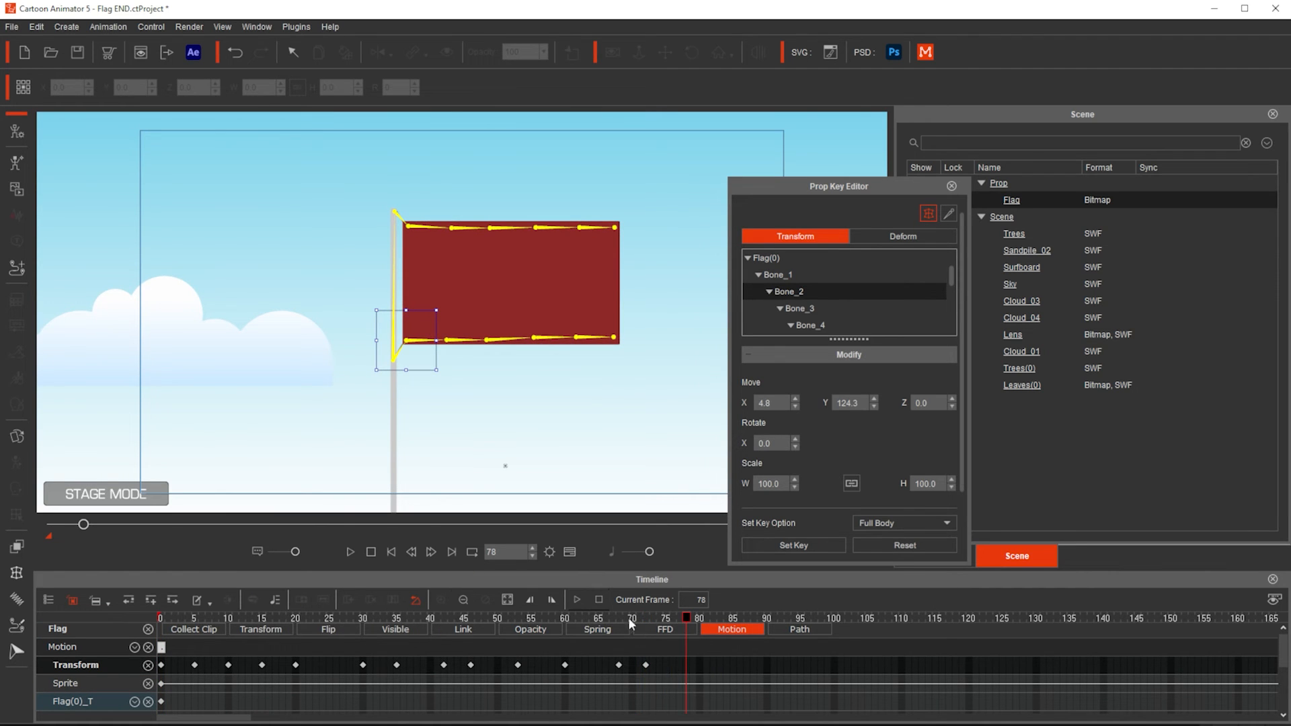
pyautogui.moveTo(657, 675)
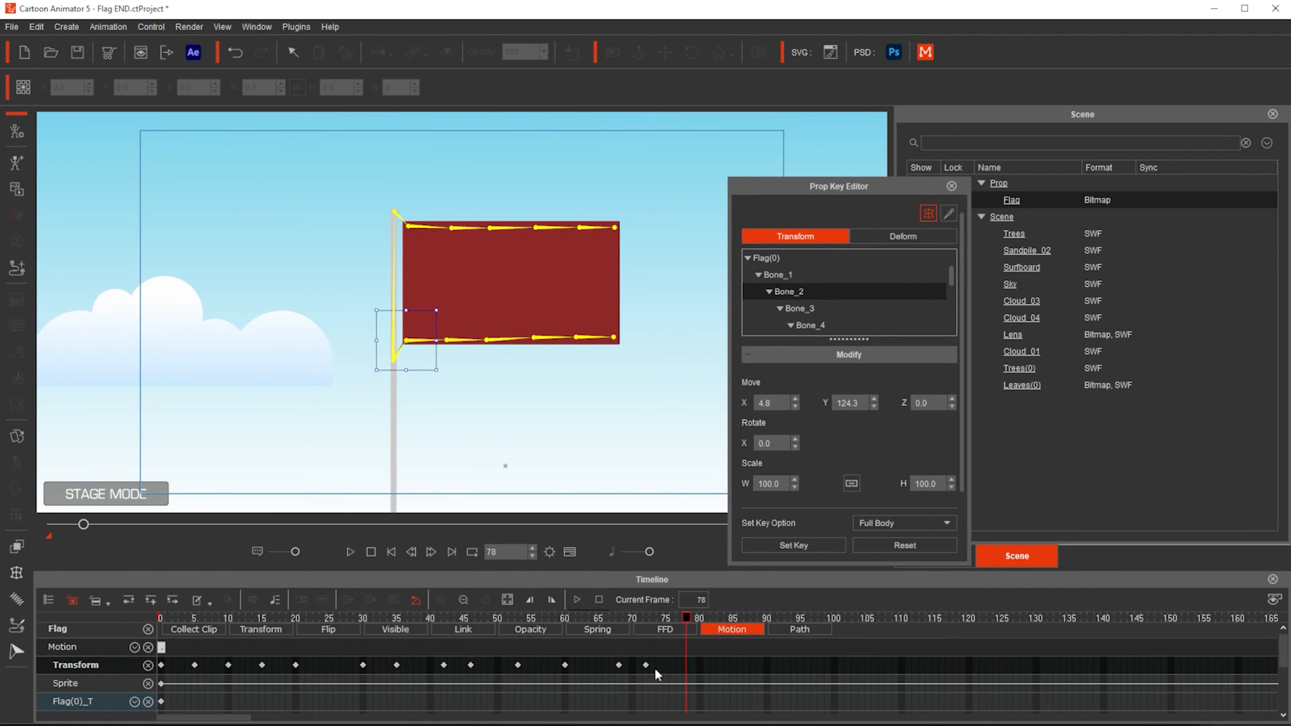
# Step: Copy the Transform keys and paste them after frame 77 to extend the wave to frame 150
pyautogui.click(665, 618)
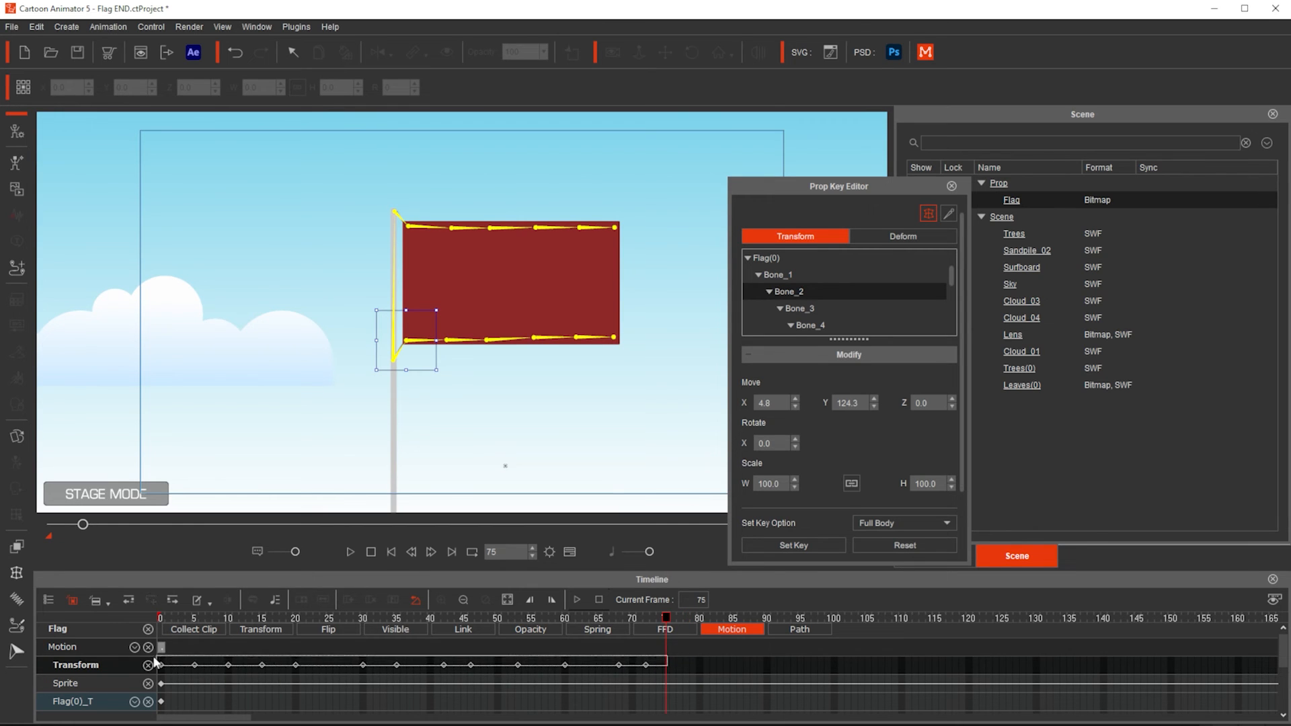
pyautogui.press('ctrl+c')
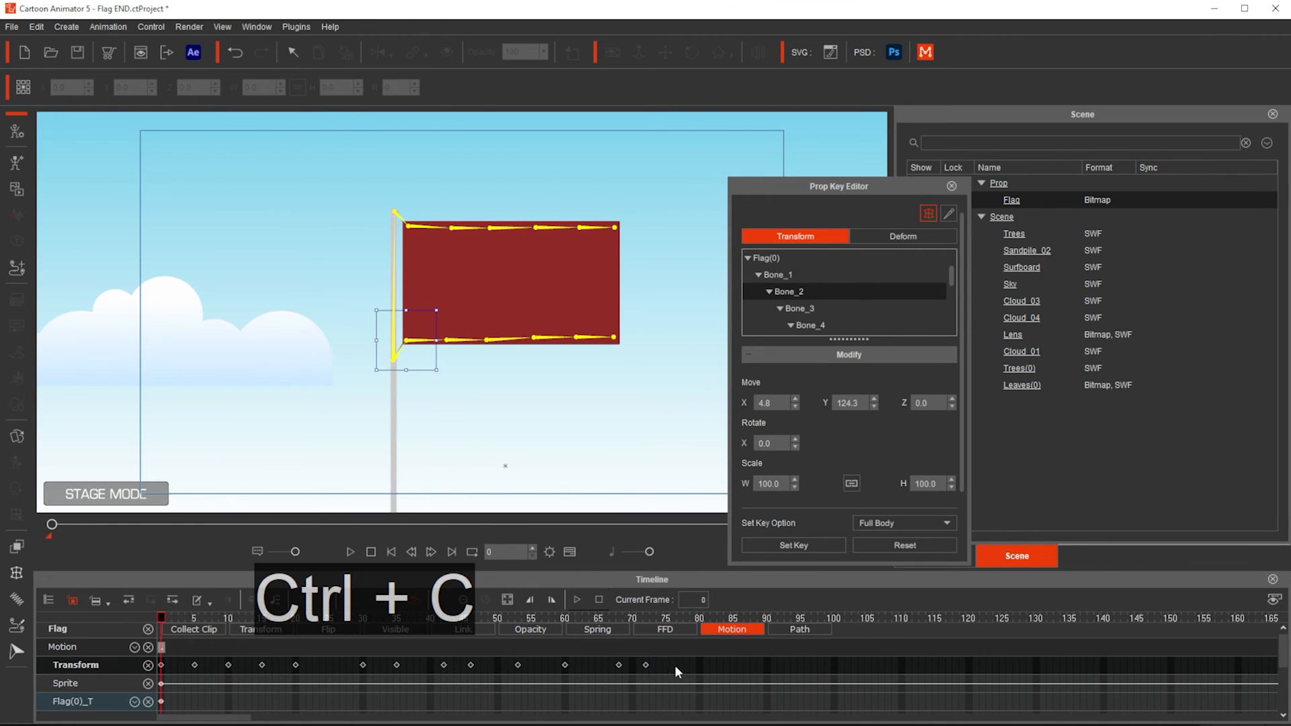
pyautogui.press('ctrl+v')
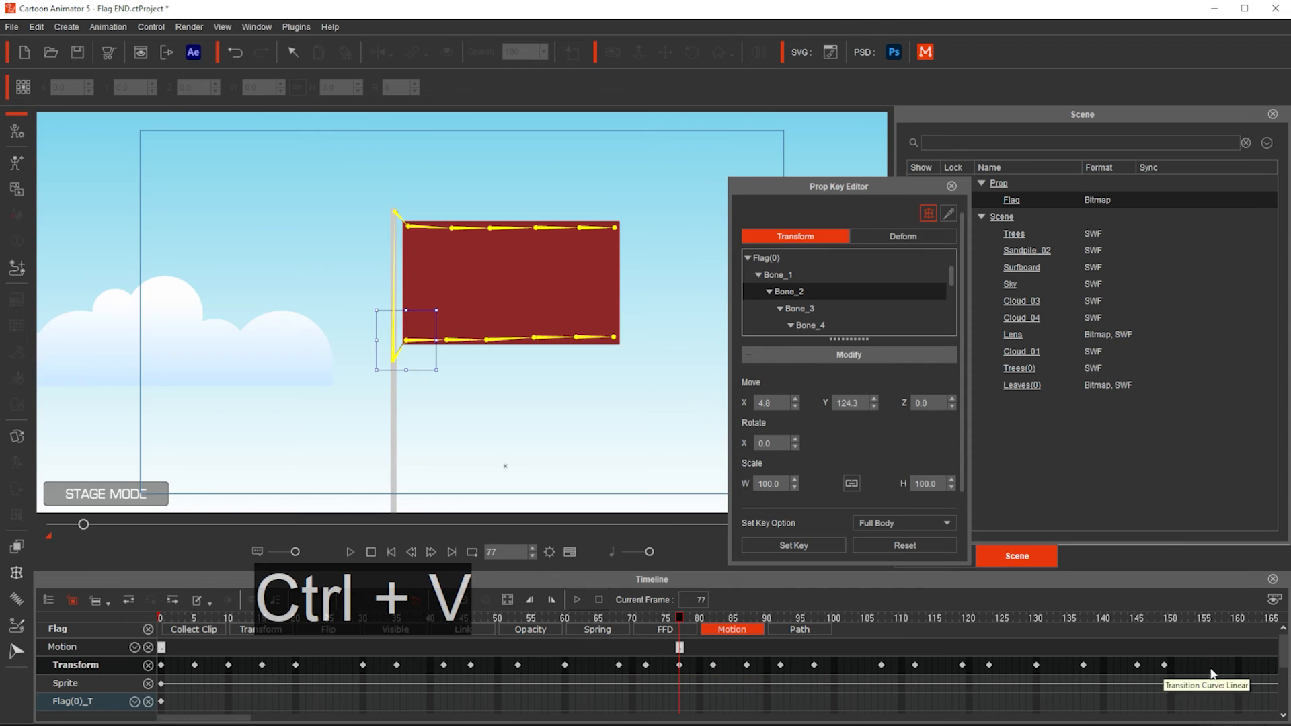
pyautogui.click(1163, 666)
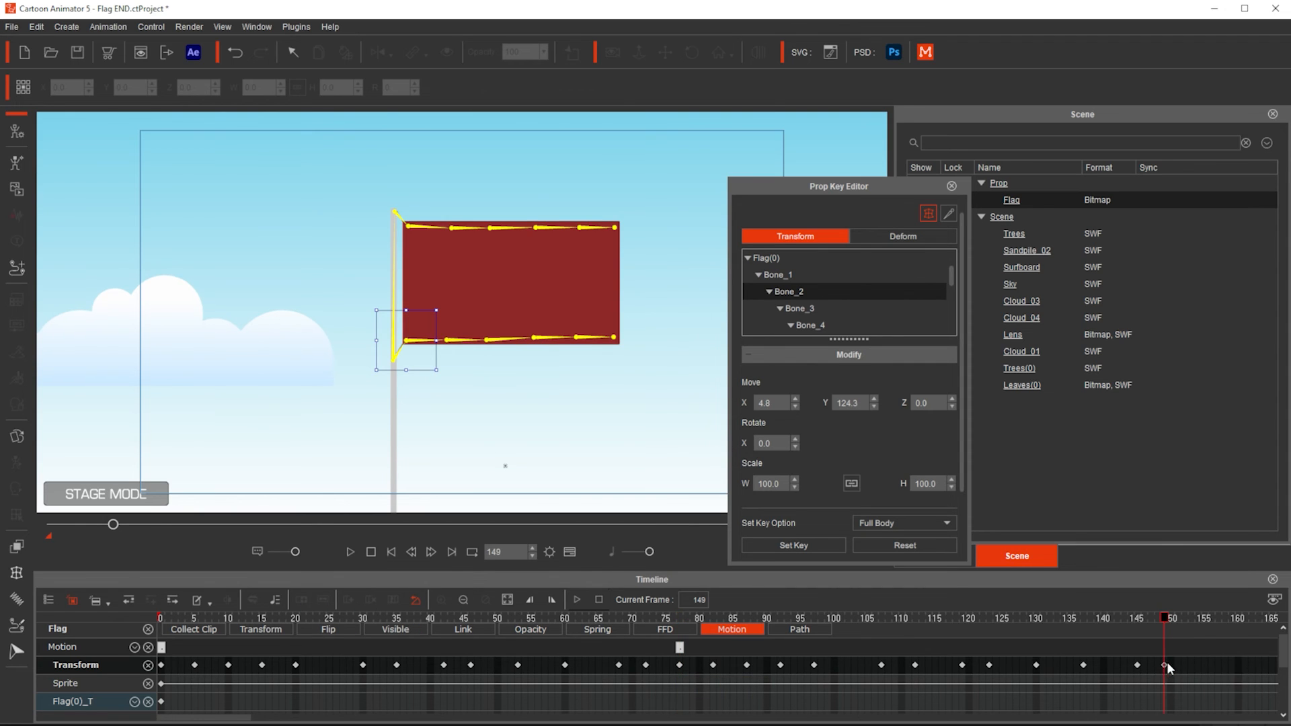
pyautogui.moveTo(1165, 666)
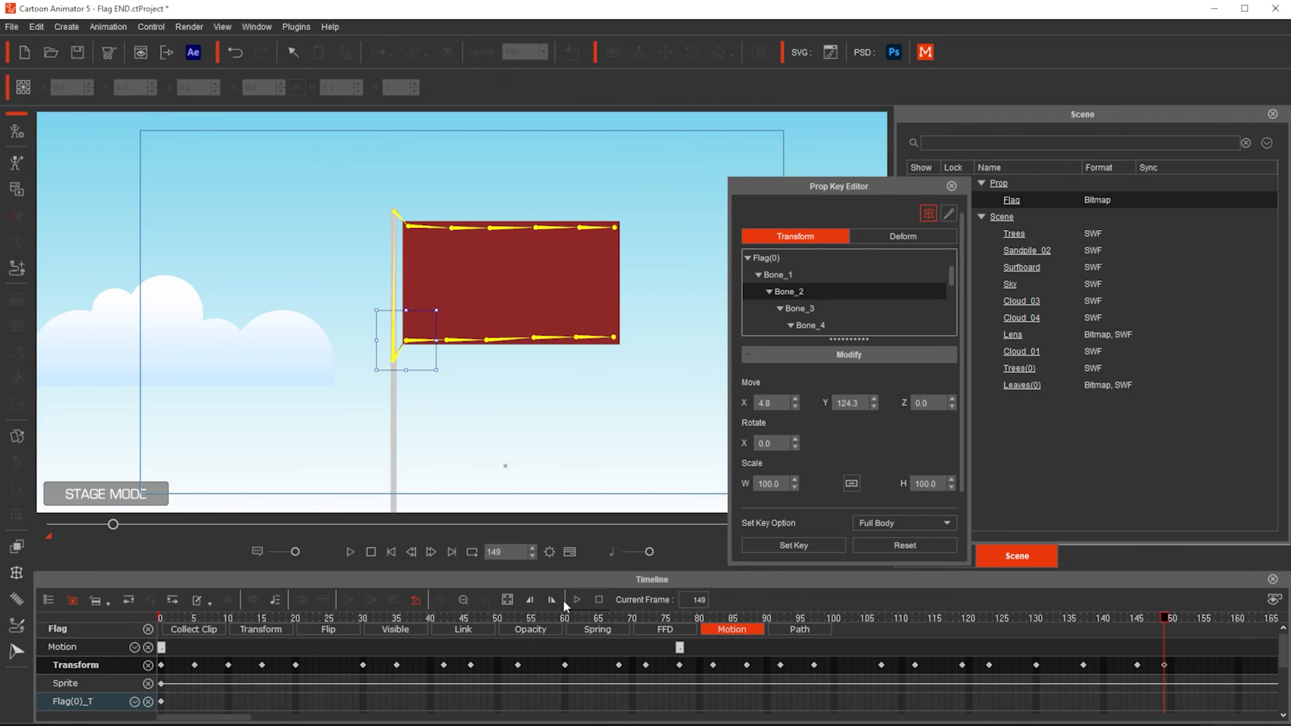
pyautogui.moveTo(553, 600)
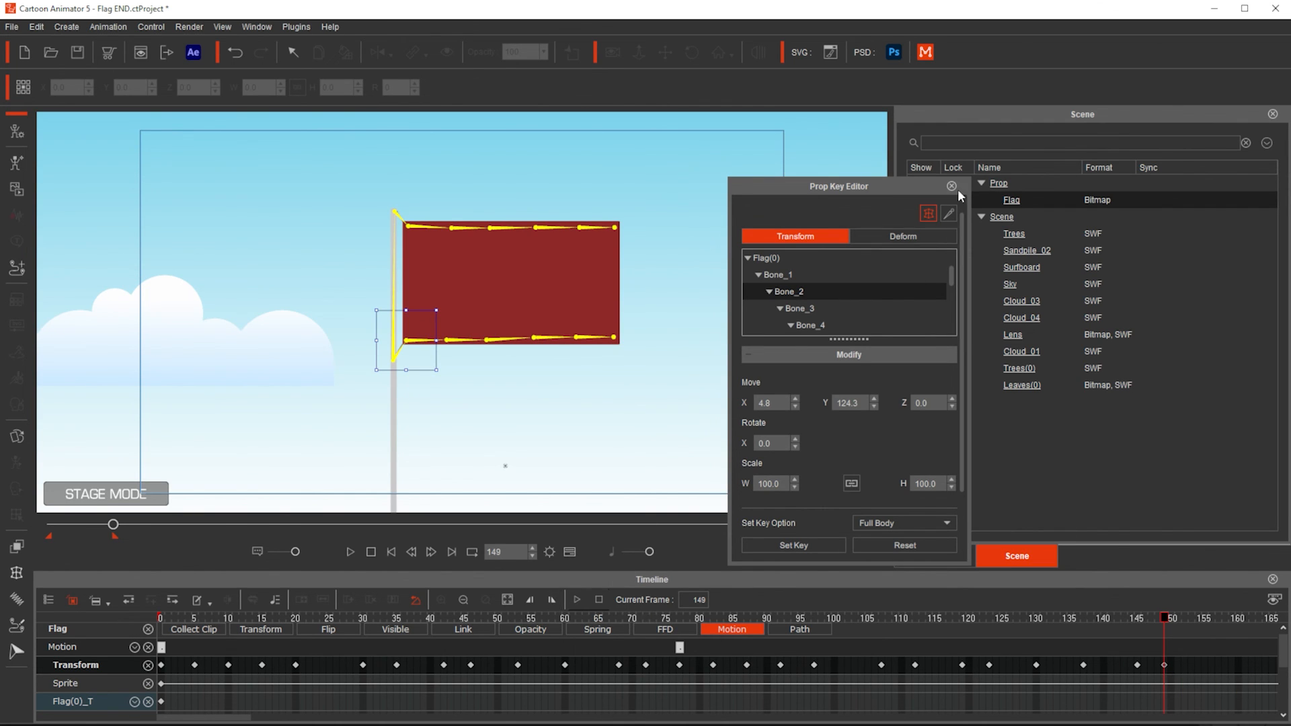
pyautogui.click(952, 186)
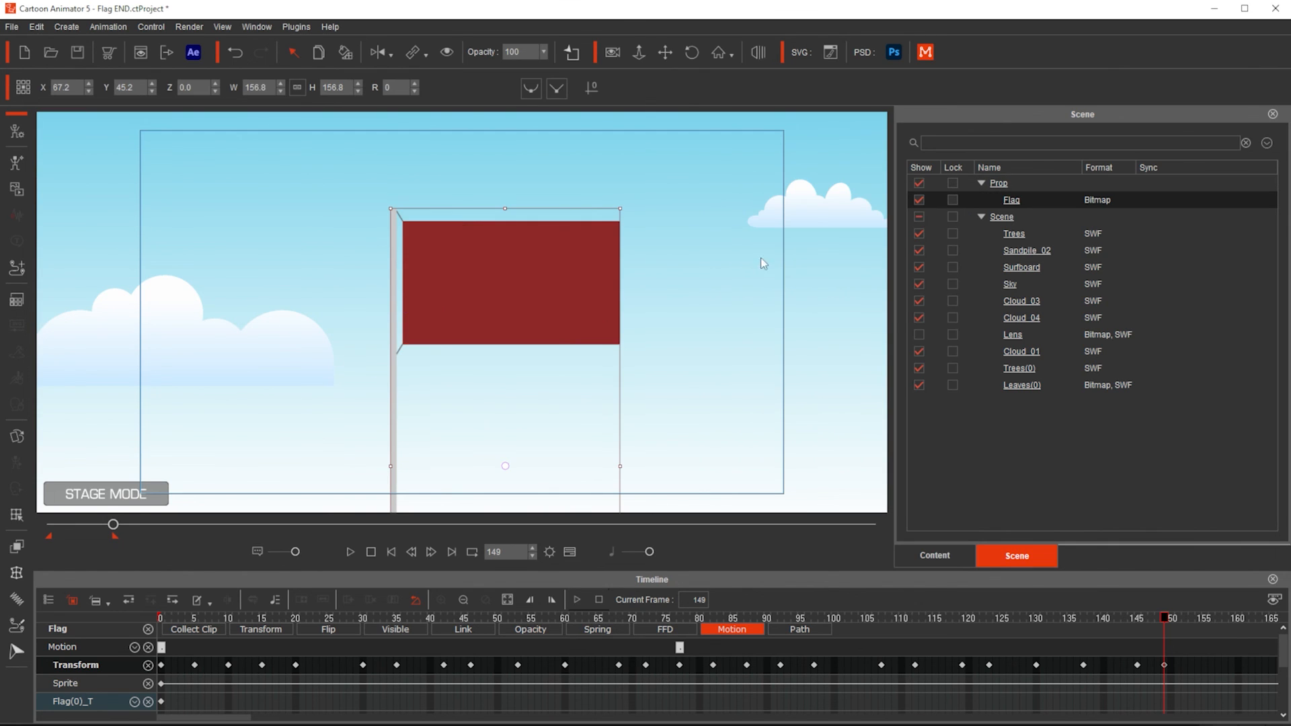